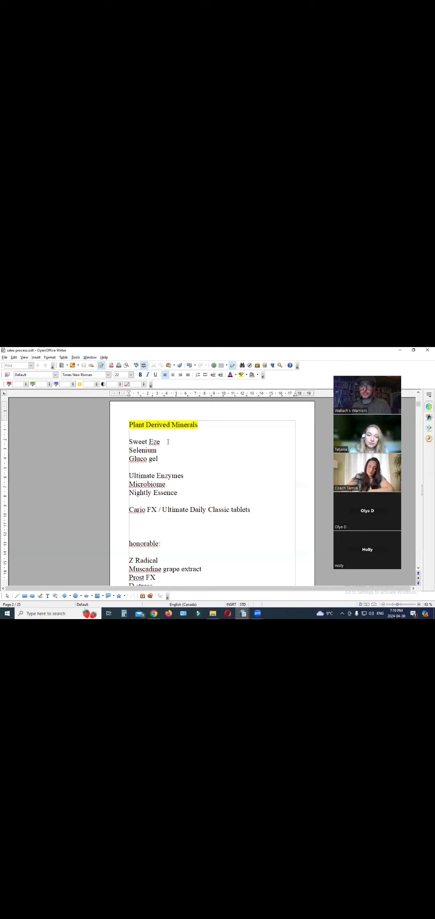
Step: Add dosages '– 4 caps/100lbs' to Sweet Eze and '– 3 caps/100lbs' to Selenium
{"action": "double_click", "coordinate": [143, 442]}
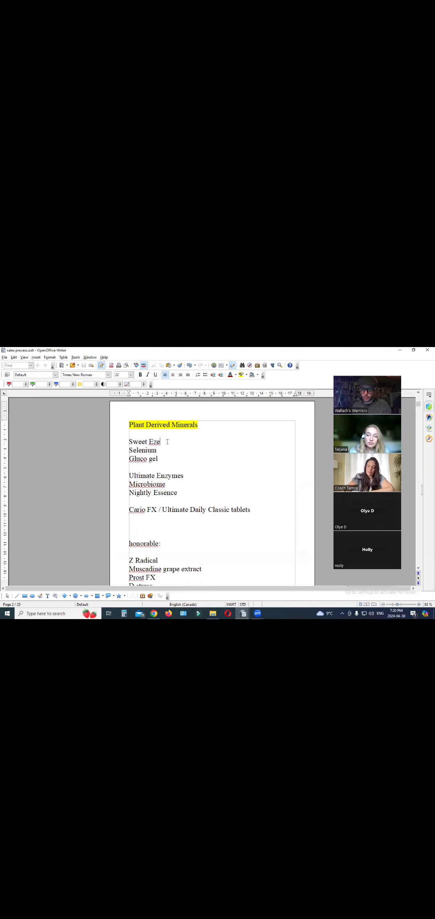
{"action": "type", "text": "– 4 caps/100lbs"}
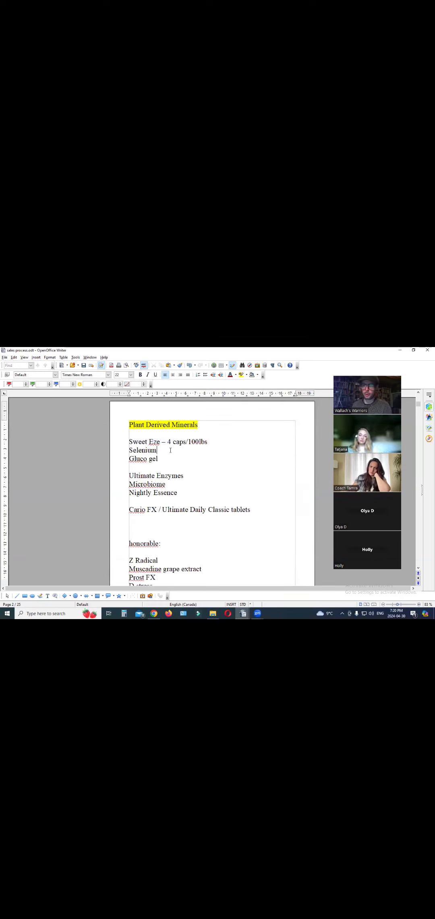
{"action": "double_click", "coordinate": [143, 450]}
{"action": "type", "text": " – 3 c"}
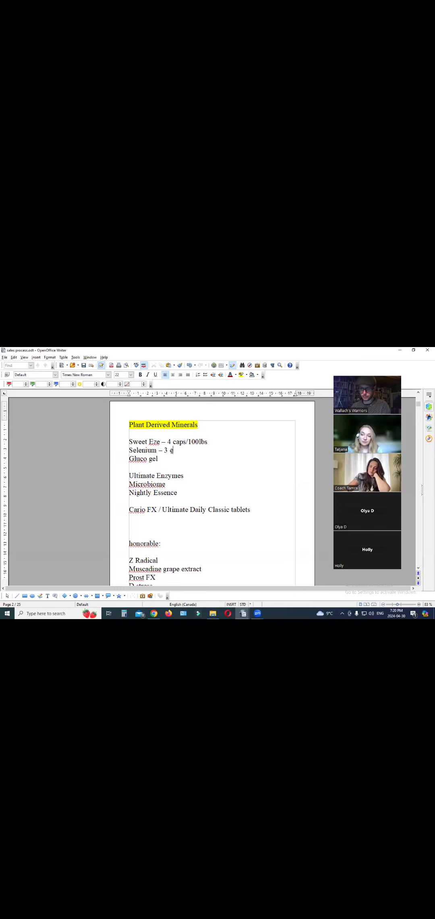
{"action": "type", "text": "aps/100l"}
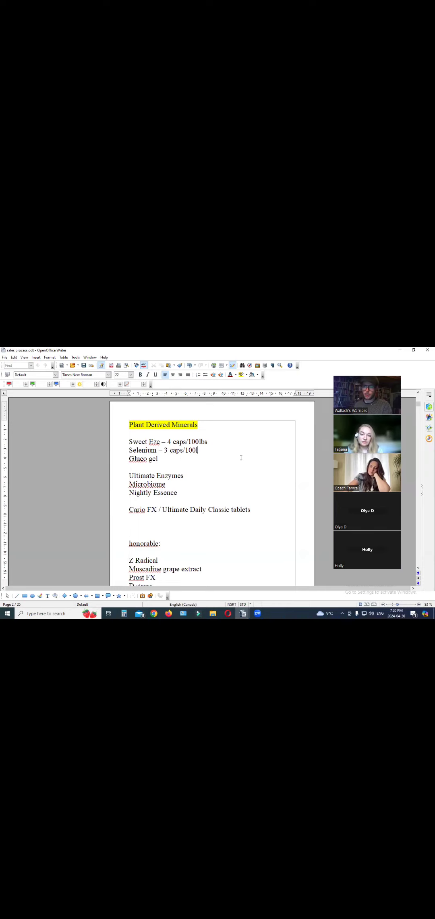
{"action": "type", "text": "bs"}
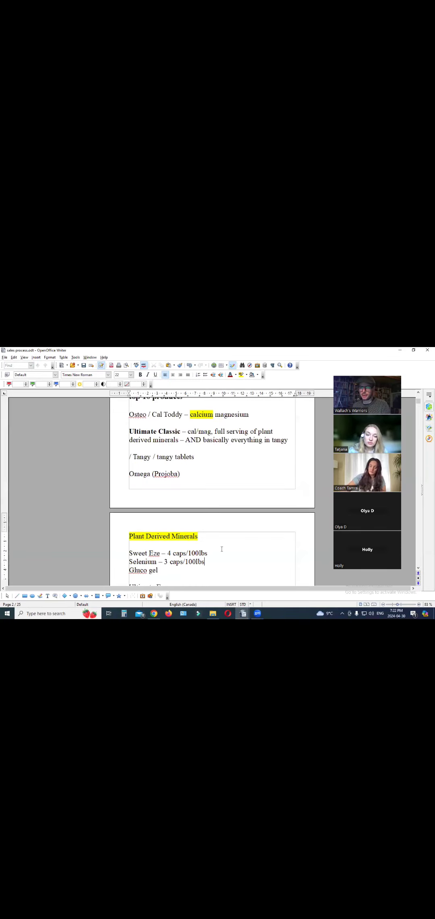
Step: Scroll down through the Plant Derived Minerals list toward Selenium and Gluco gel
{"action": "scroll", "scroll_direction": "down", "scroll_amount": 3}
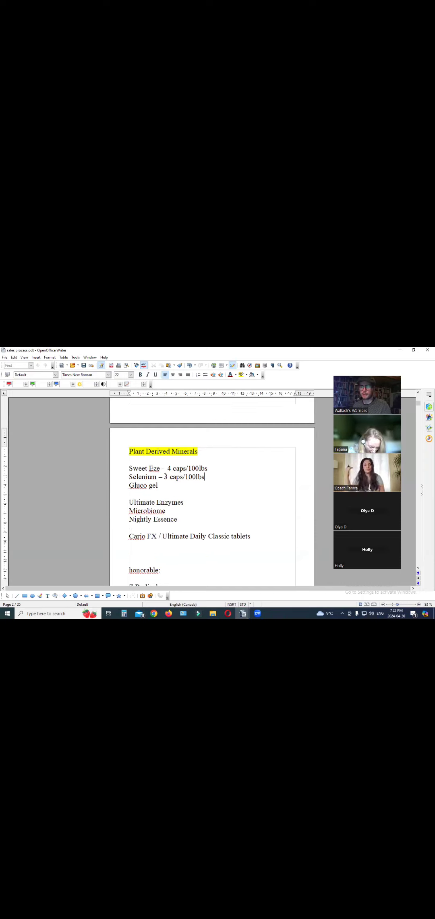
{"action": "scroll", "scroll_direction": "down", "scroll_amount": 3}
{"action": "type", "text": " – 8 caps/100lbs"}
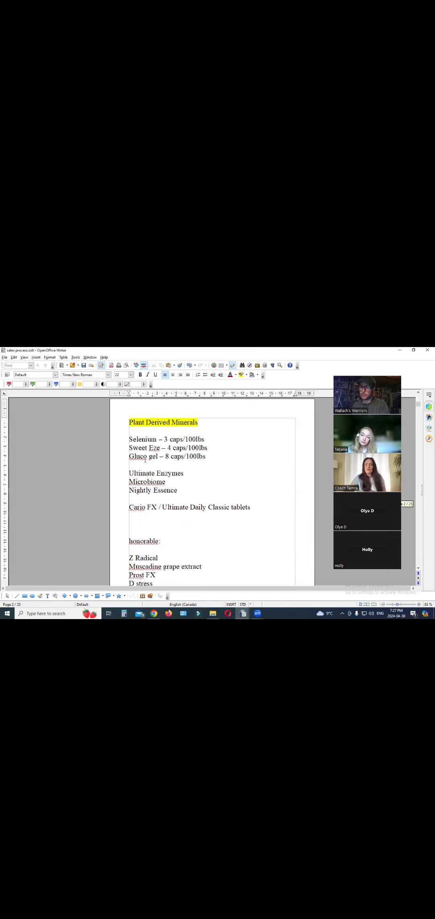
{"action": "scroll", "scroll_direction": "down", "scroll_amount": 3}
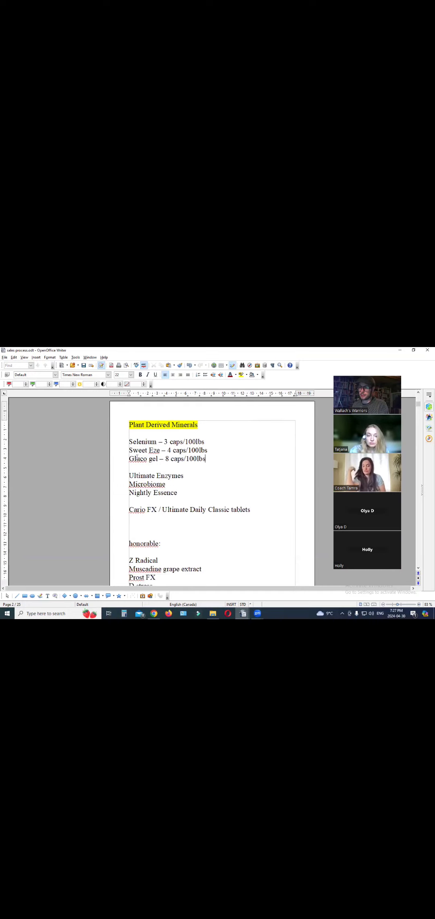
{"action": "scroll", "scroll_direction": "down", "scroll_amount": 3}
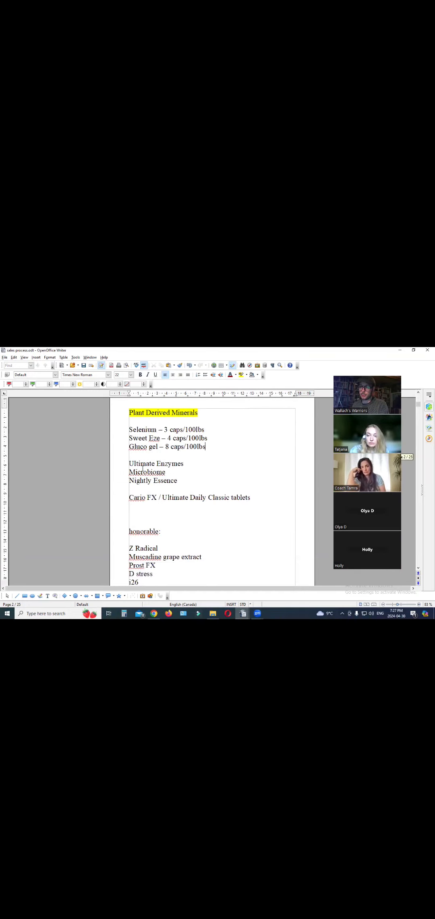
{"action": "scroll", "scroll_direction": "down", "scroll_amount": 3}
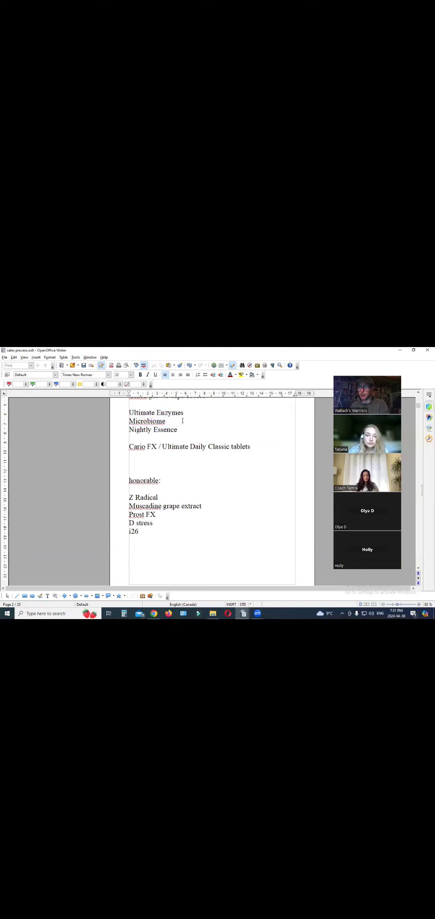
{"action": "double_click", "coordinate": [147, 421]}
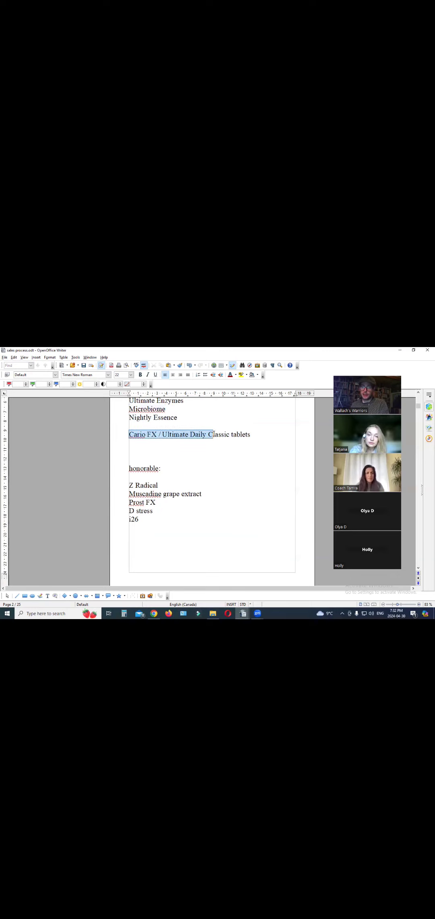
{"action": "scroll", "scroll_direction": "down", "scroll_amount": 3}
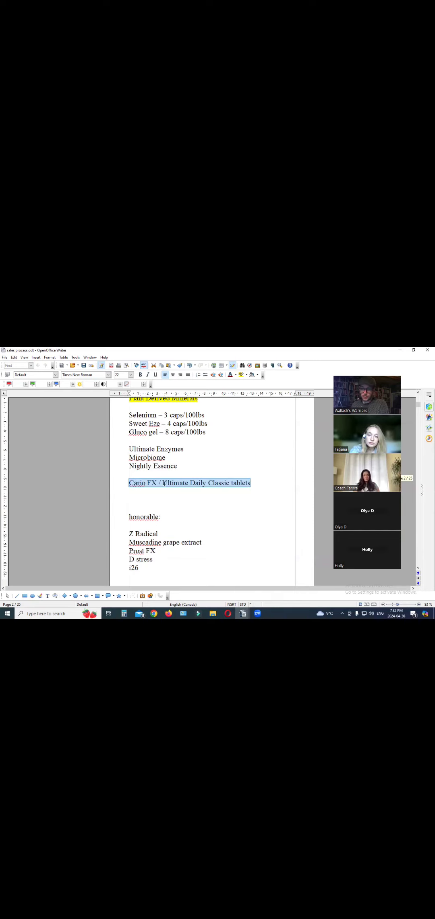
{"action": "left_click", "coordinate": [189, 483]}
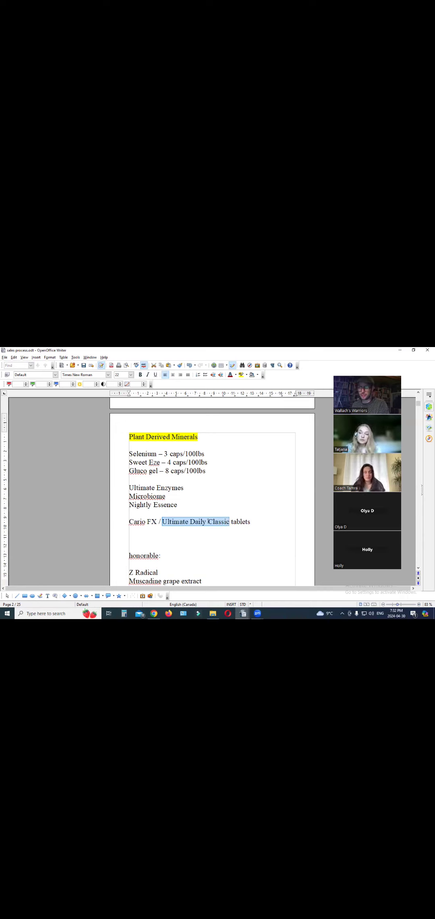
{"action": "left_click", "coordinate": [210, 521]}
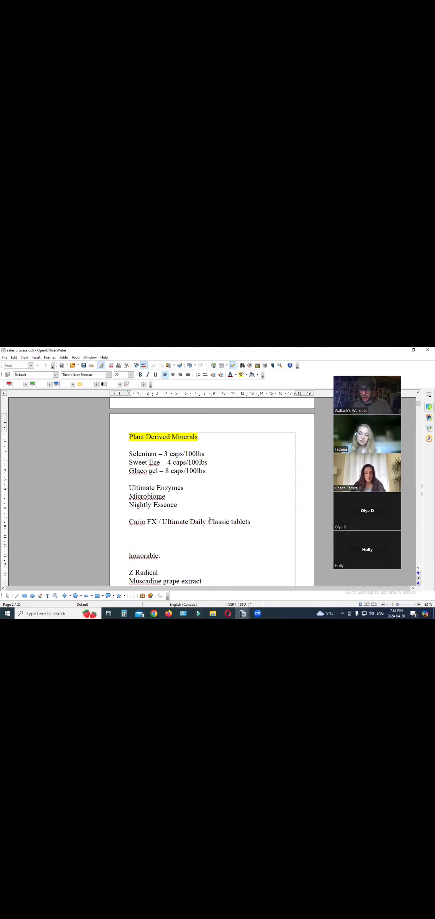
Step: Scroll below the list and type the 'ascorbic acid' note text
{"action": "scroll", "scroll_direction": "down", "scroll_amount": 3}
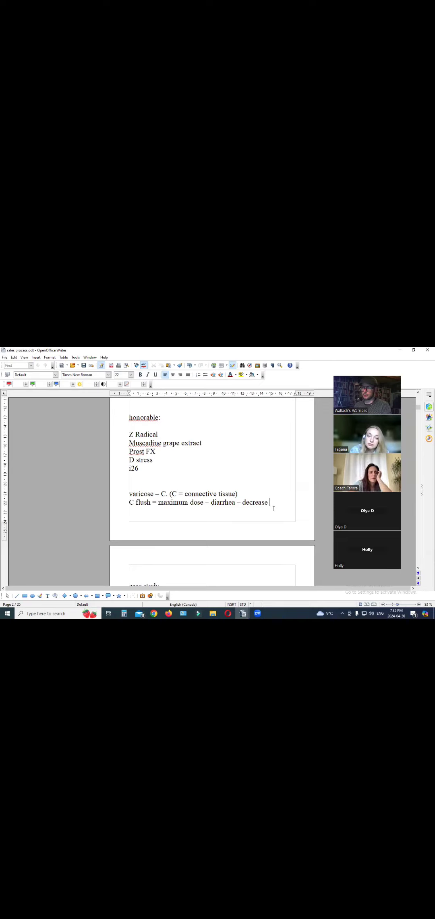
{"action": "type", "text": "ascorbic acid"}
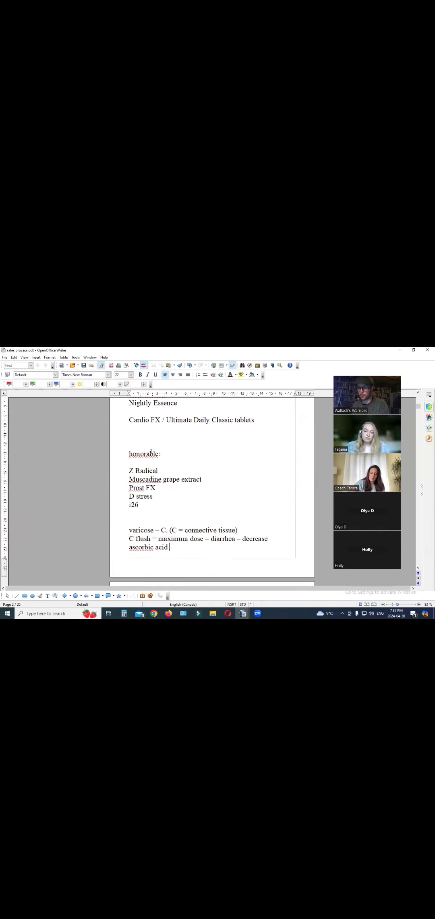
Step: Scroll down past the ascorbic acid line to the next page
{"action": "scroll", "scroll_direction": "down", "scroll_amount": 3}
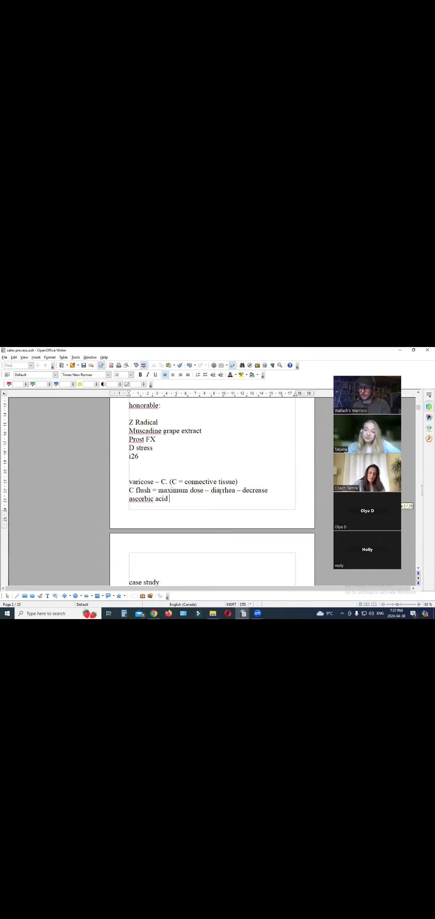
Step: Type '– sodium ascorbate' after the ascorbic acid note
{"action": "type", "text": "– sodium ascorbate"}
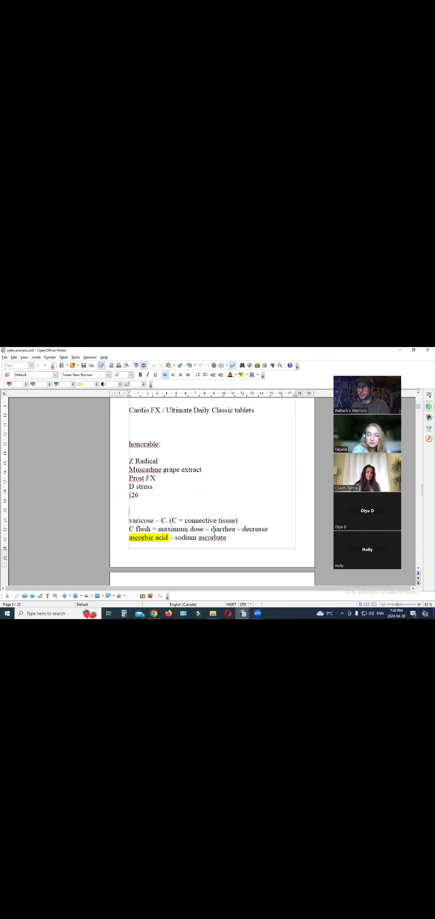